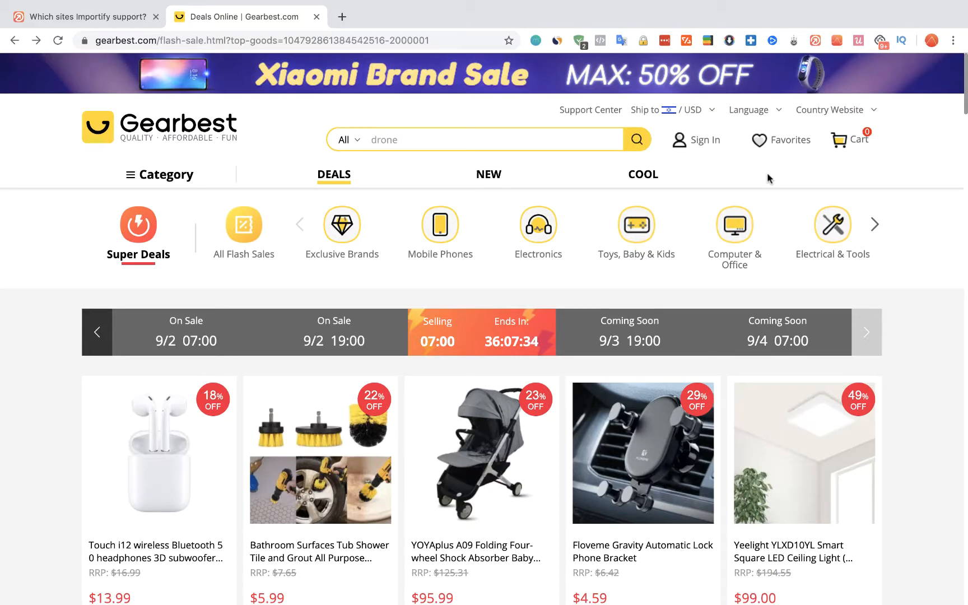
mouse_move(209, 143)
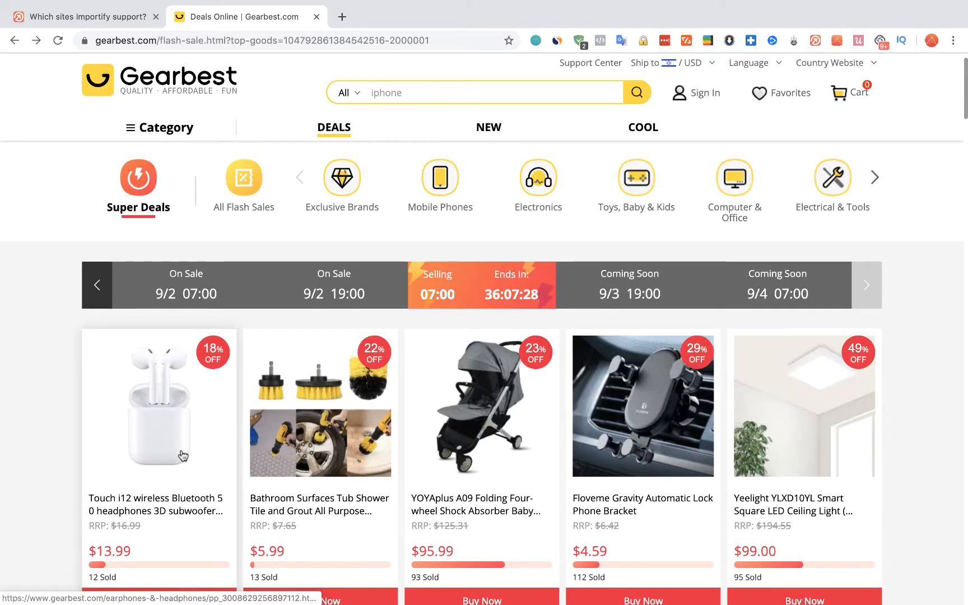
- Go to the Touch i12 wireless Bluetooth 5.0 headphones page from the flash sale grid
click(159, 405)
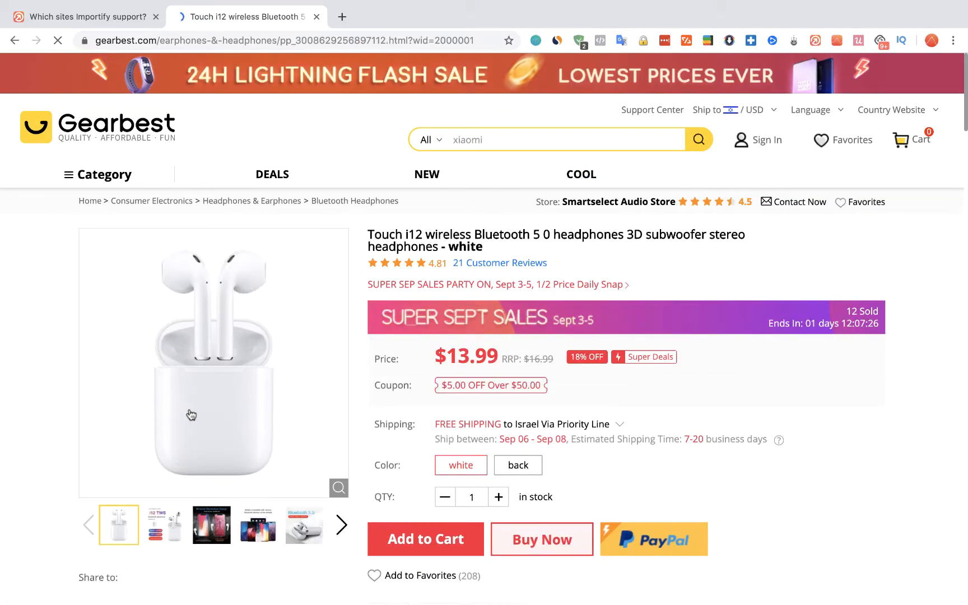
mouse_move(354, 200)
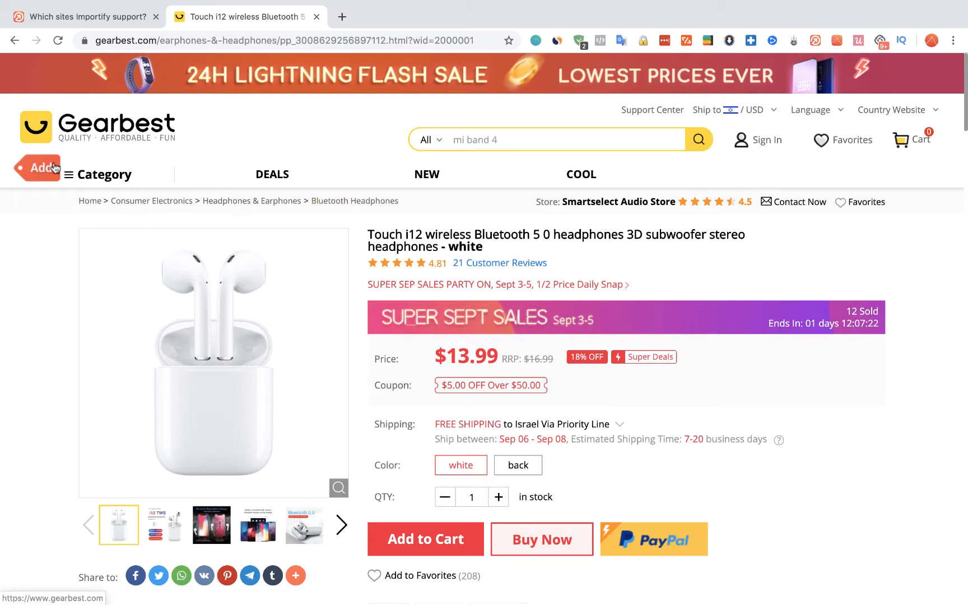
click(38, 167)
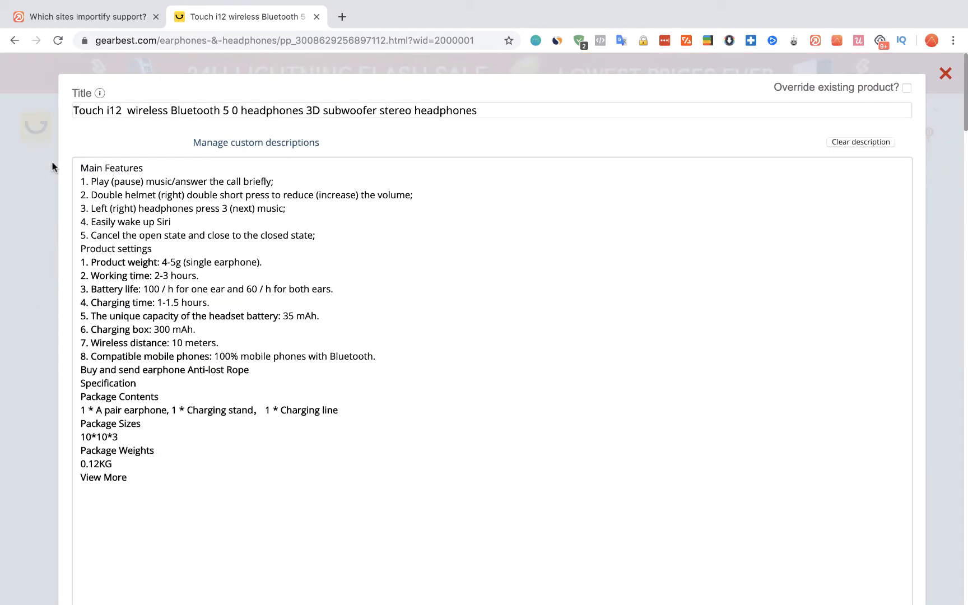
mouse_move(140, 220)
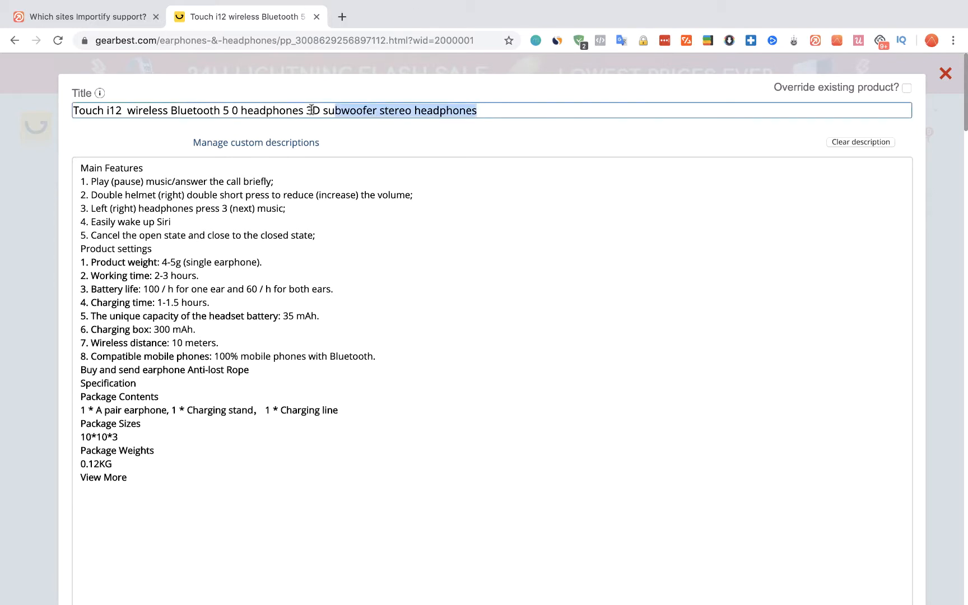
scroll(down, 3)
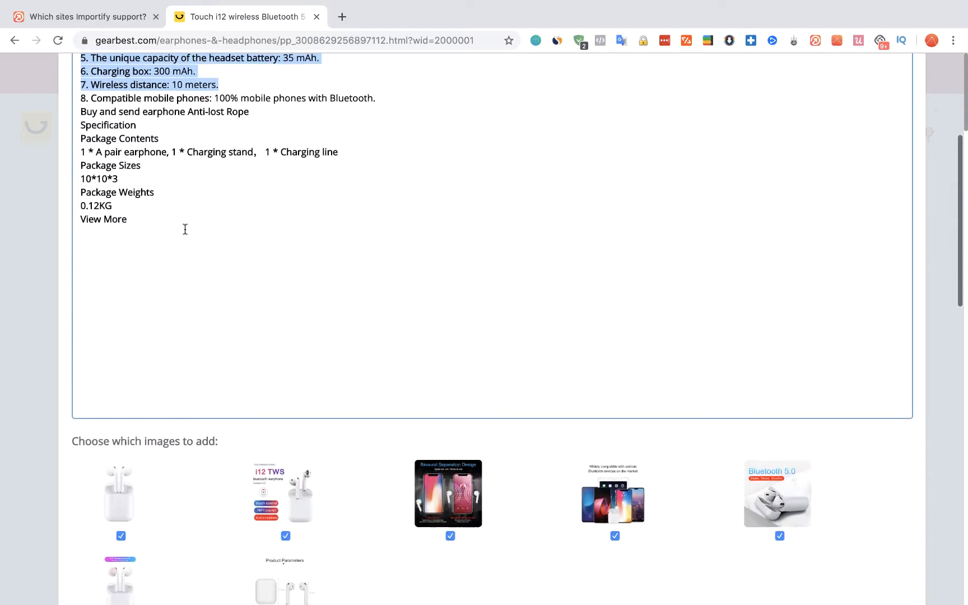
scroll(down, 3)
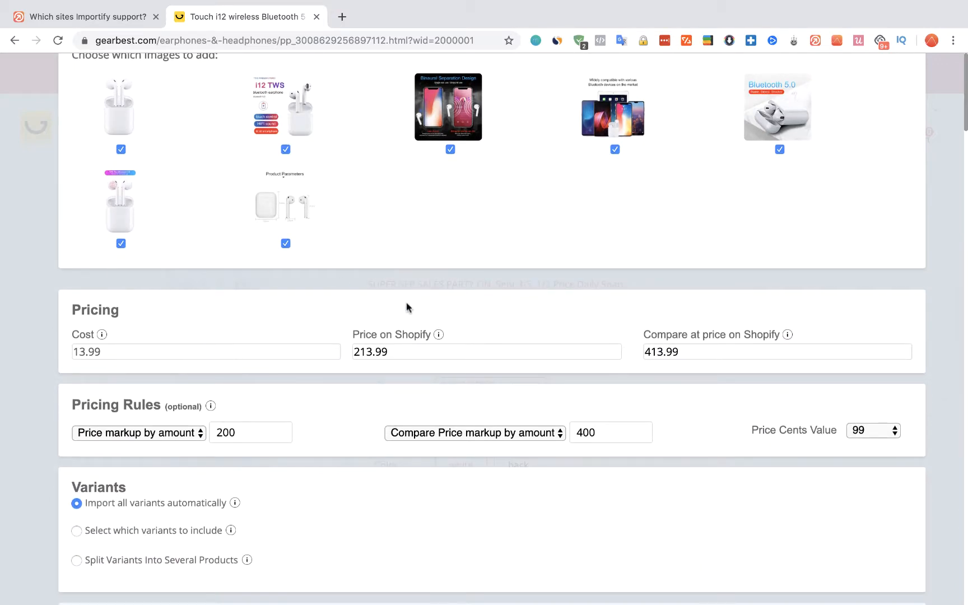
scroll(down, 3)
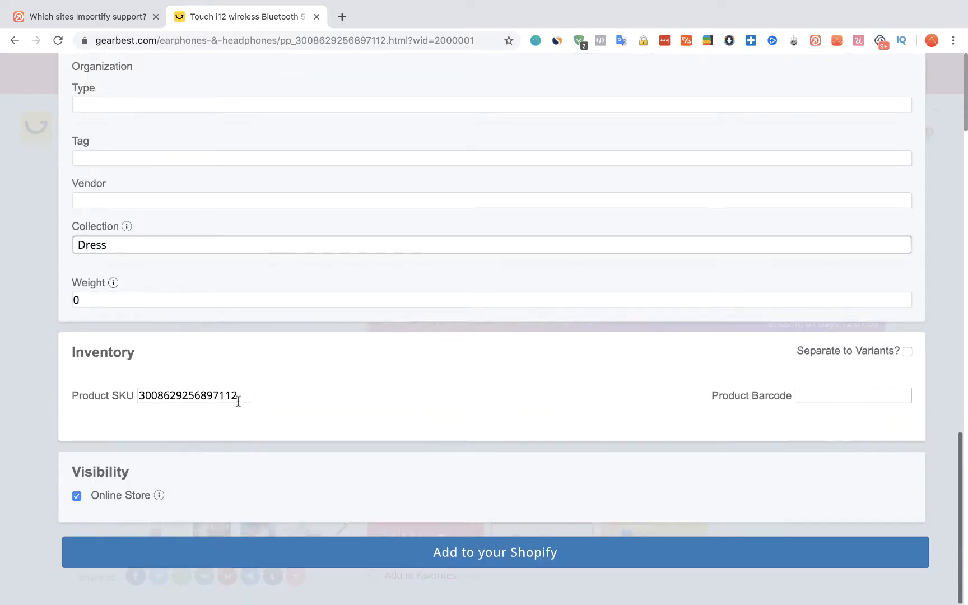
mouse_move(471, 532)
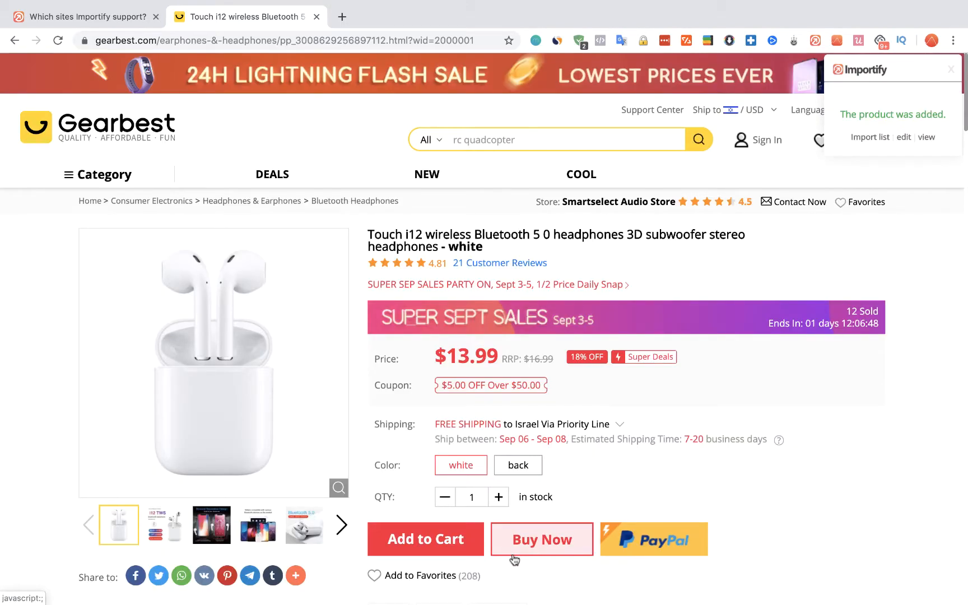
mouse_move(912, 121)
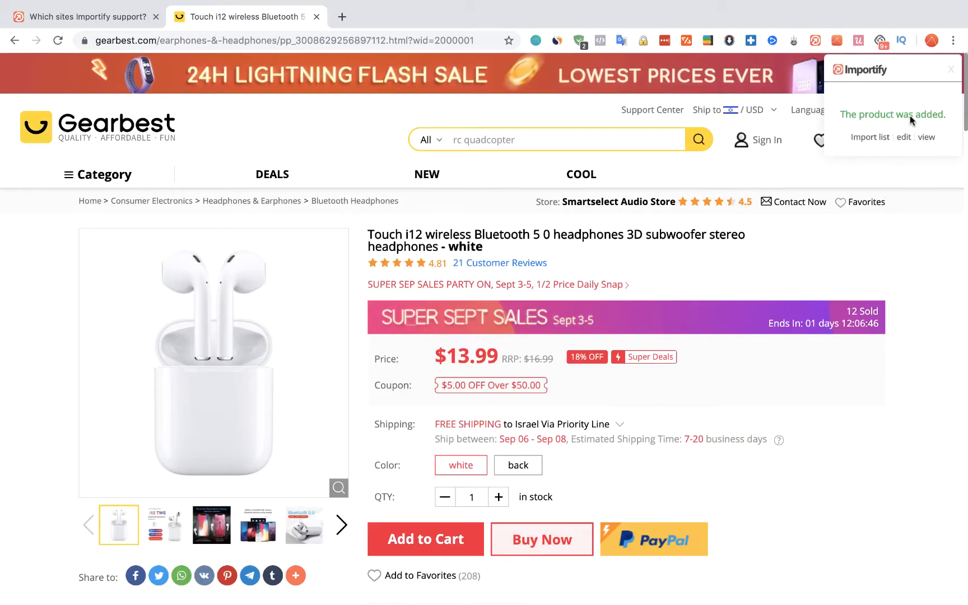
mouse_move(940, 131)
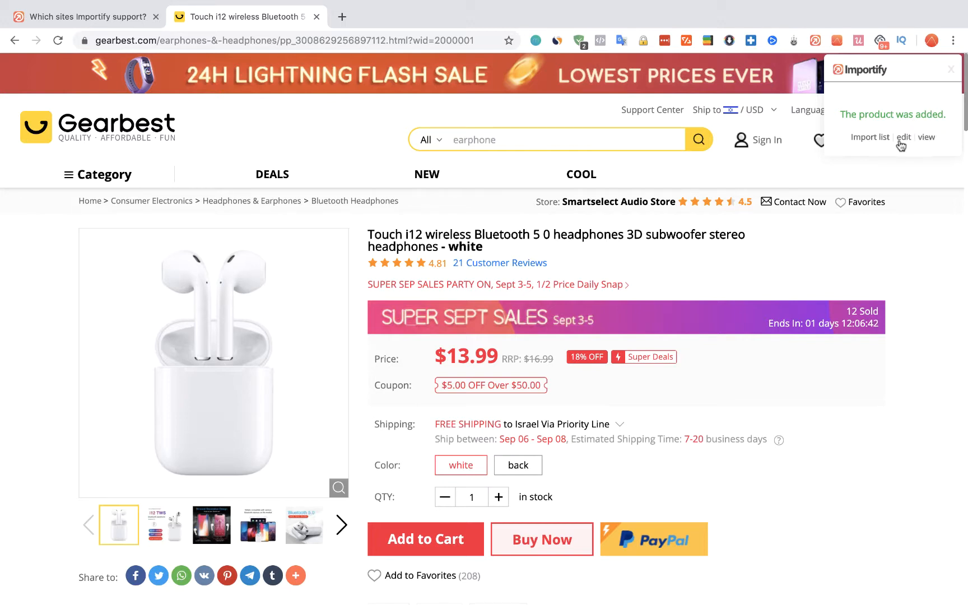
- Follow the 'product was added' notification's edit link to the Shopify admin product editor
click(927, 137)
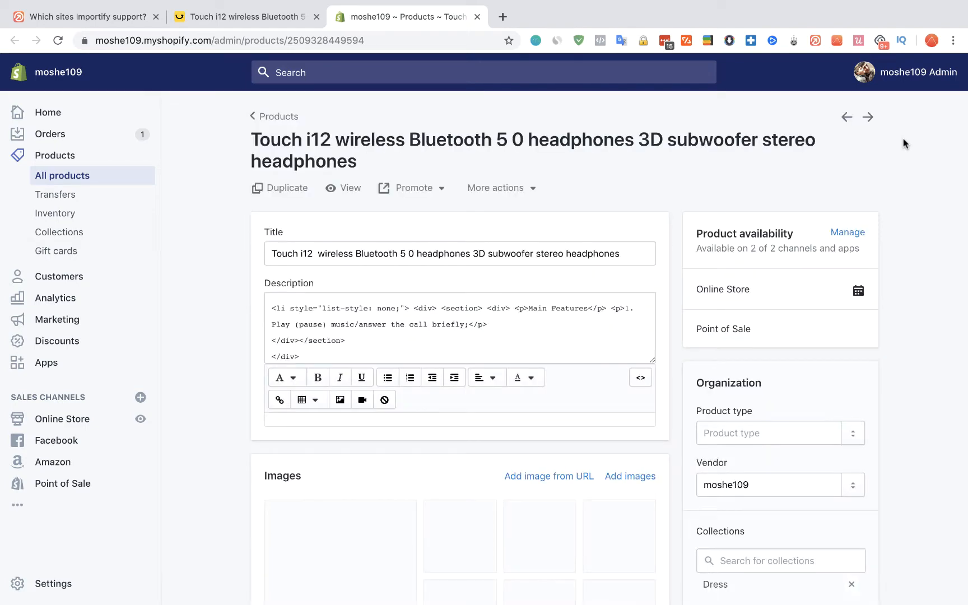
- Review the Shopify product's title, description and Images section with its seven photos
click(640, 377)
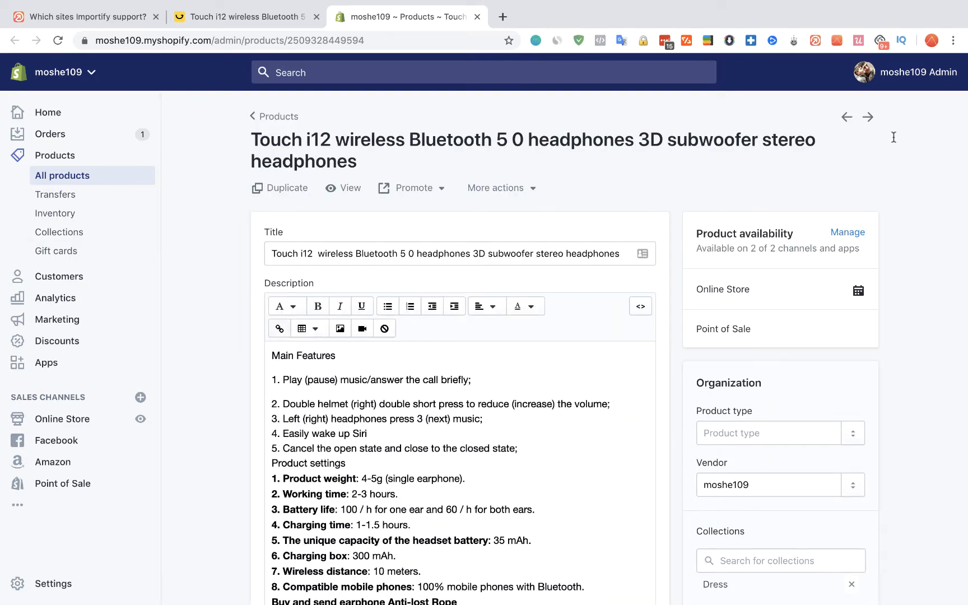
scroll(down, 3)
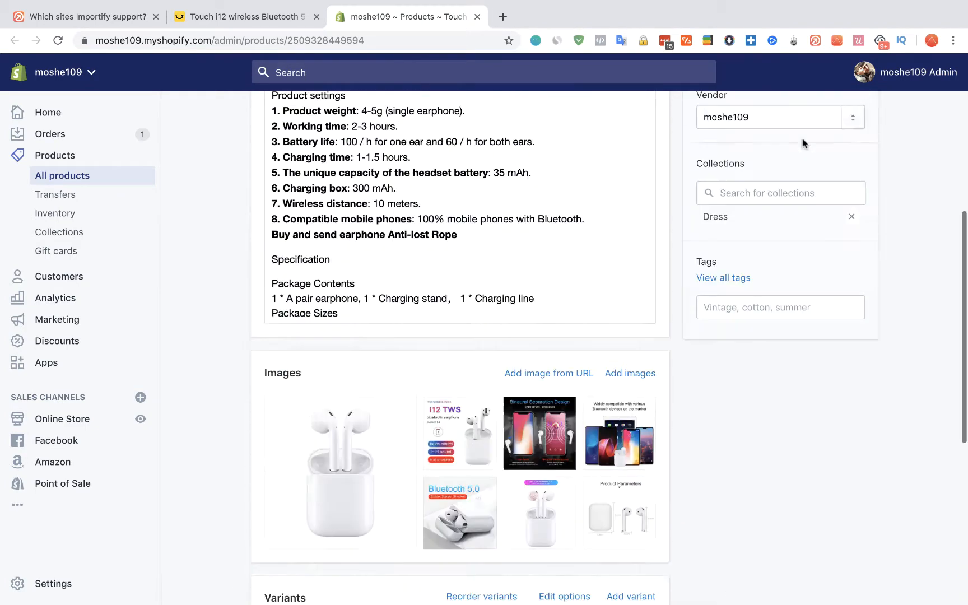
scroll(up, 3)
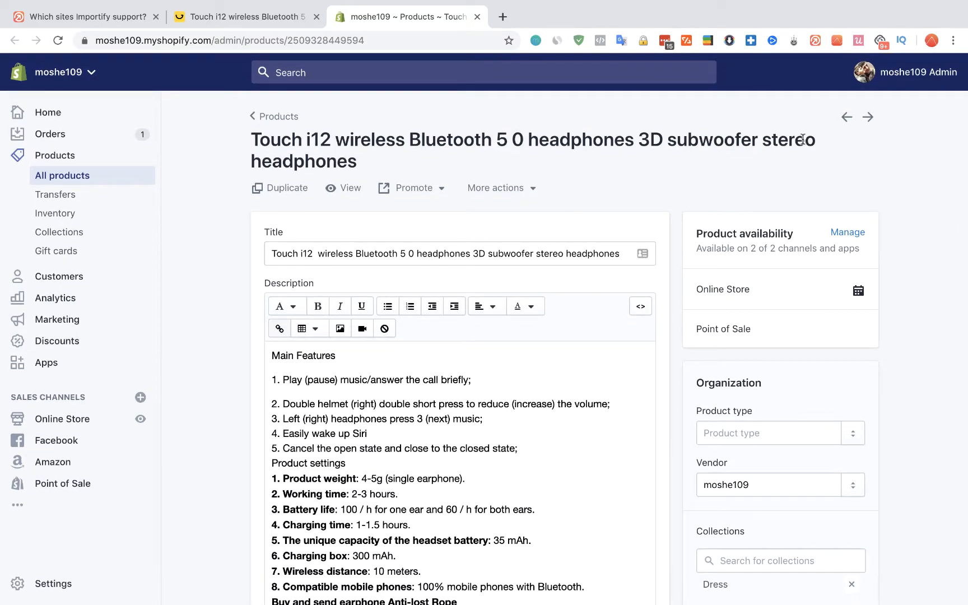